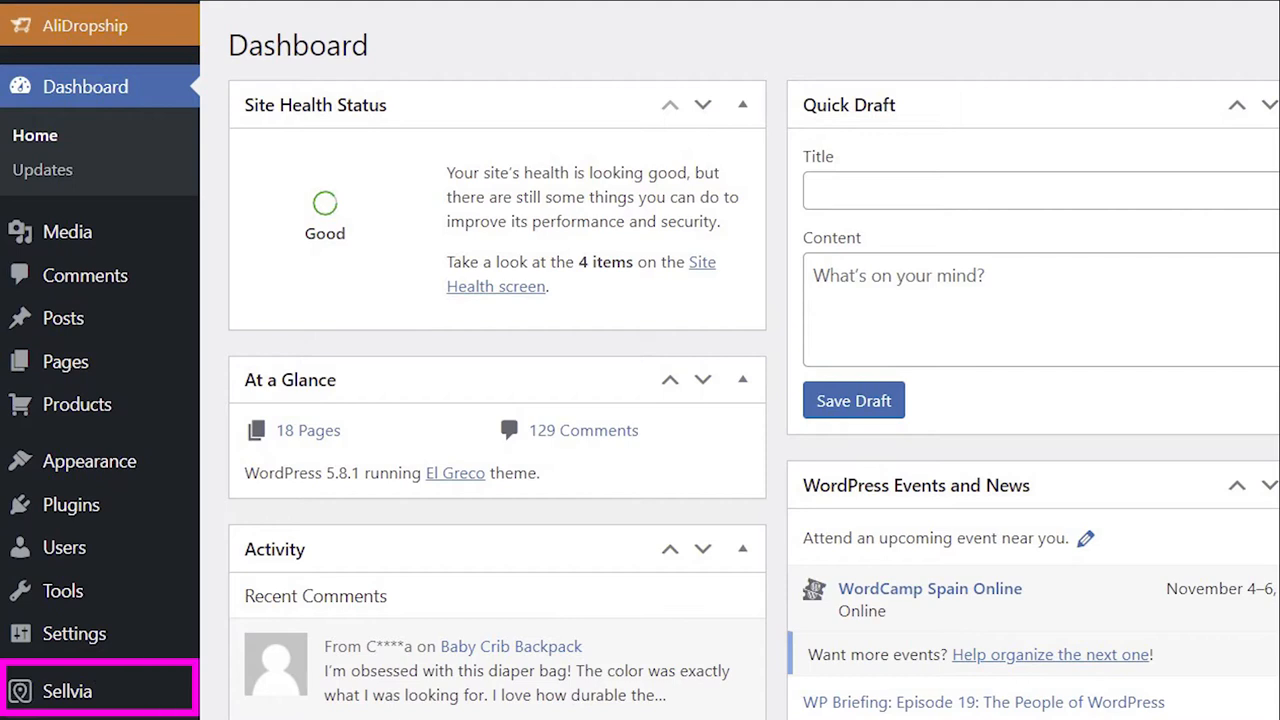
mouse_move(85, 25)
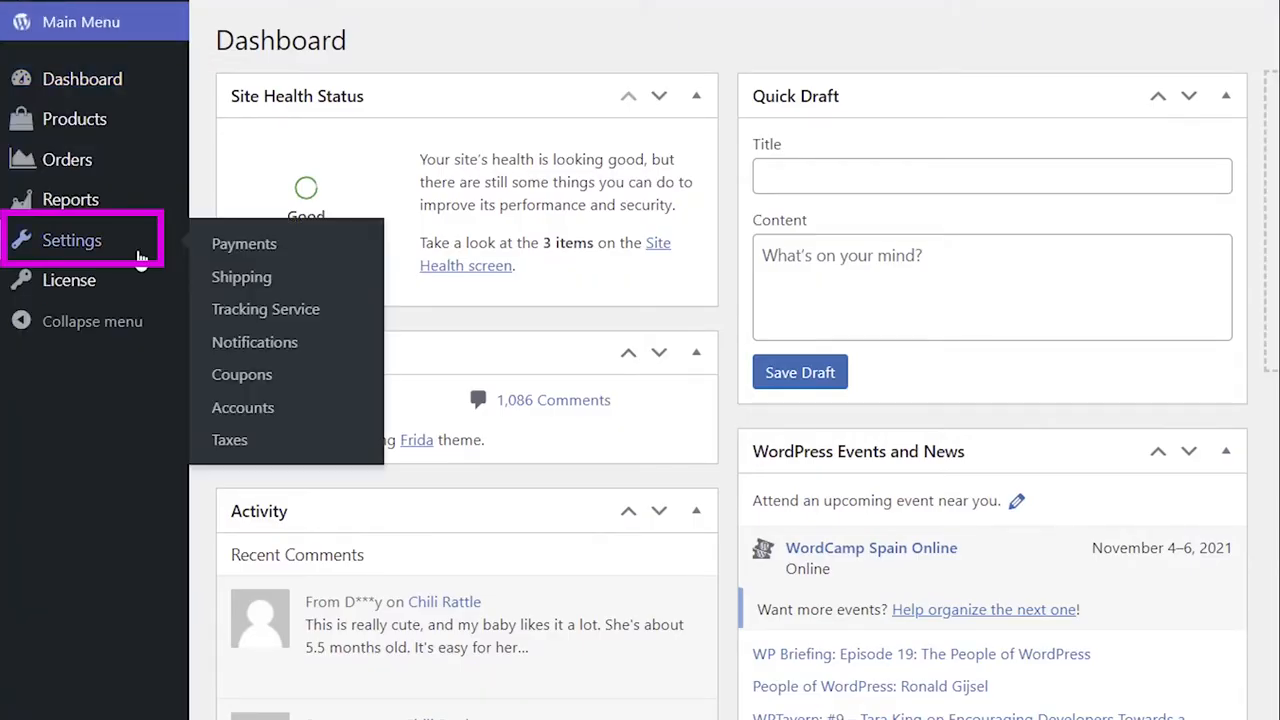
- Go to Sellvia's Payments settings, where the PayPal options are all disabled
click(244, 243)
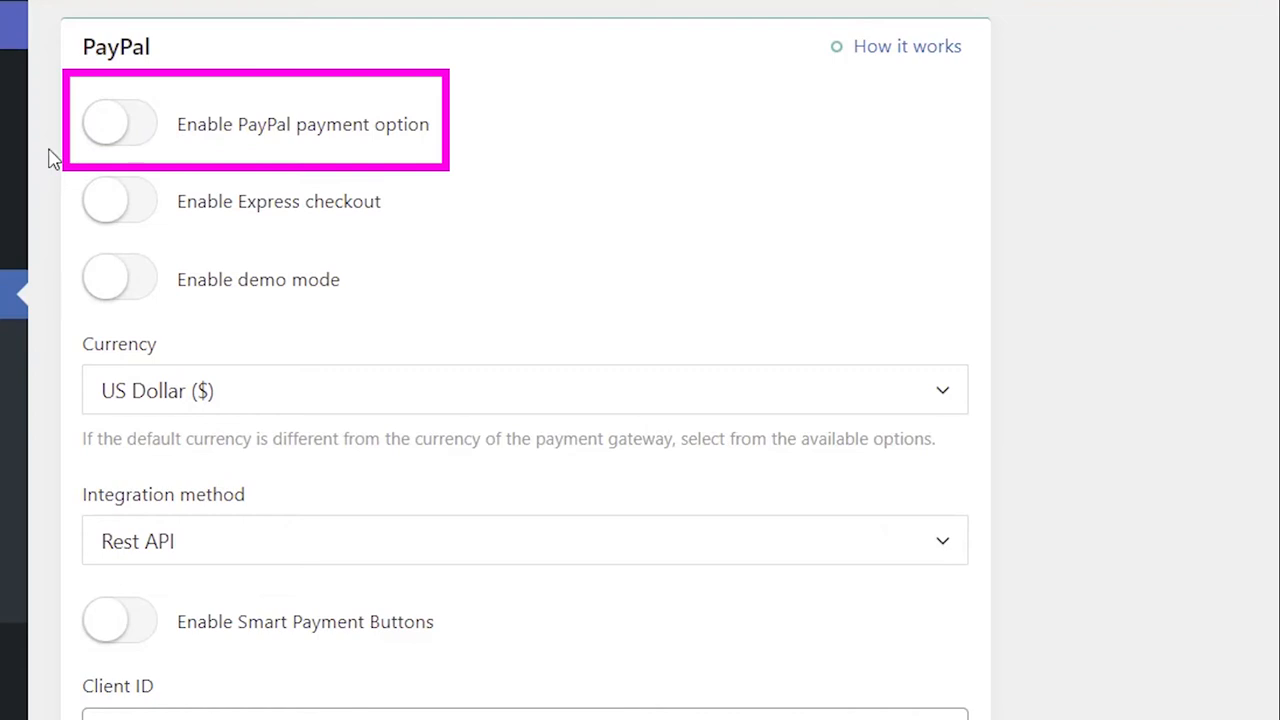
- Search Google for 'developer paypal' and go to the PayPal Developer site
click(119, 123)
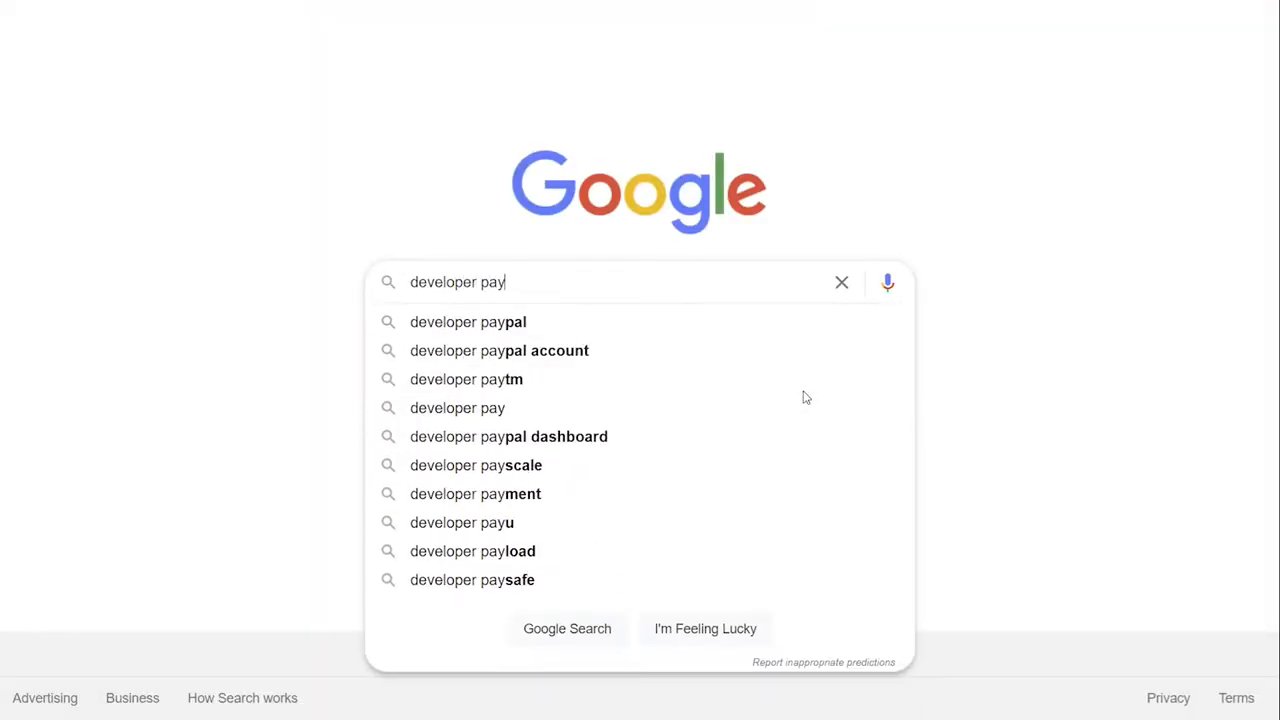
click(467, 321)
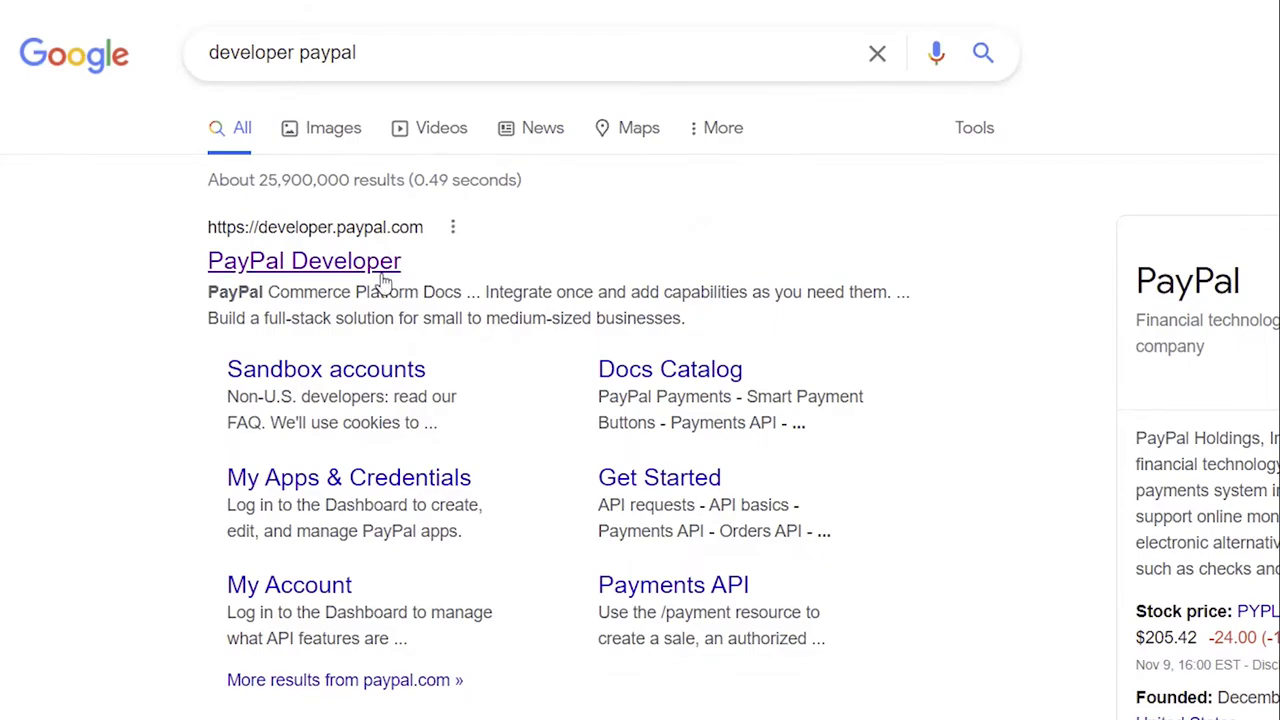
click(304, 260)
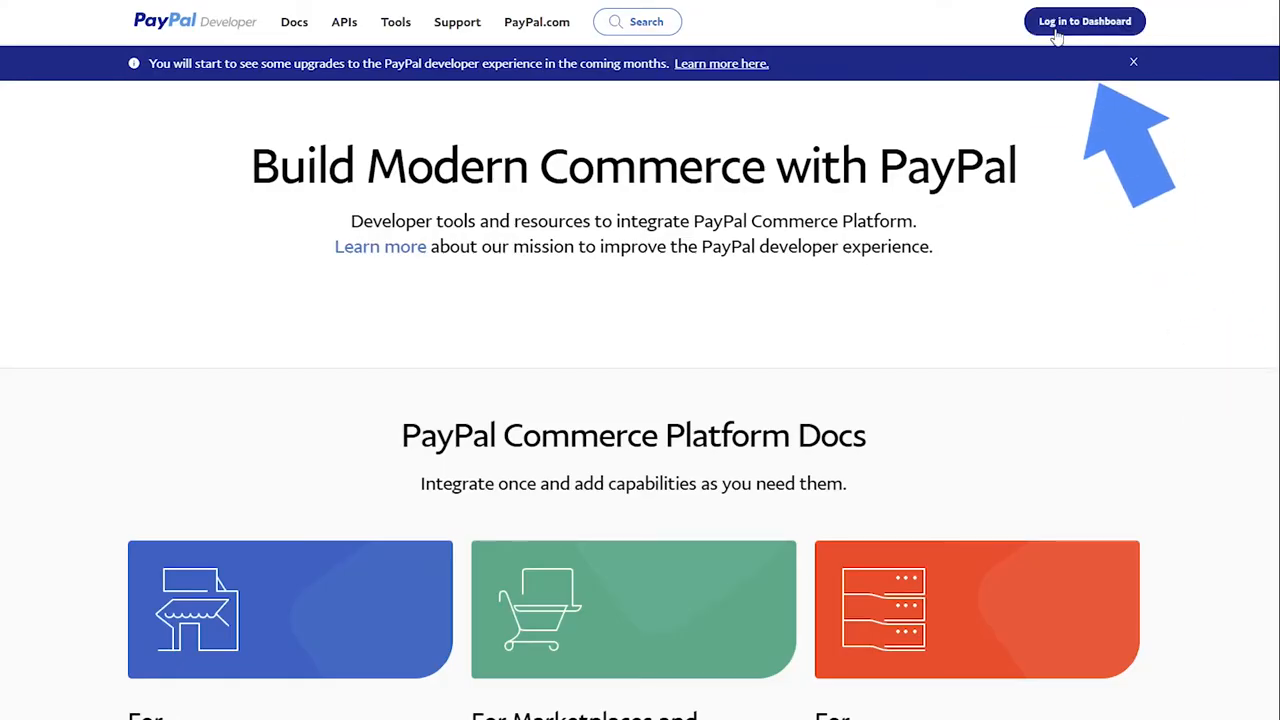
- Sign up for a free PayPal Developer account with country, email and password
click(1084, 21)
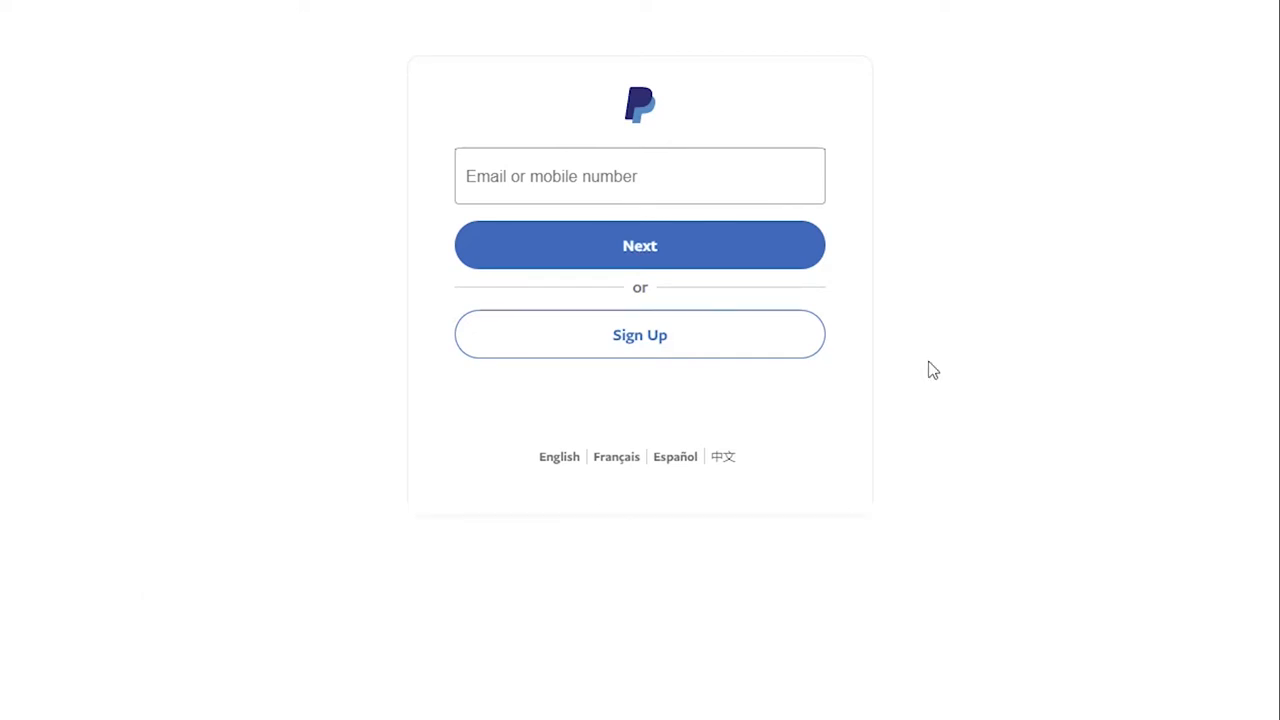
click(639, 334)
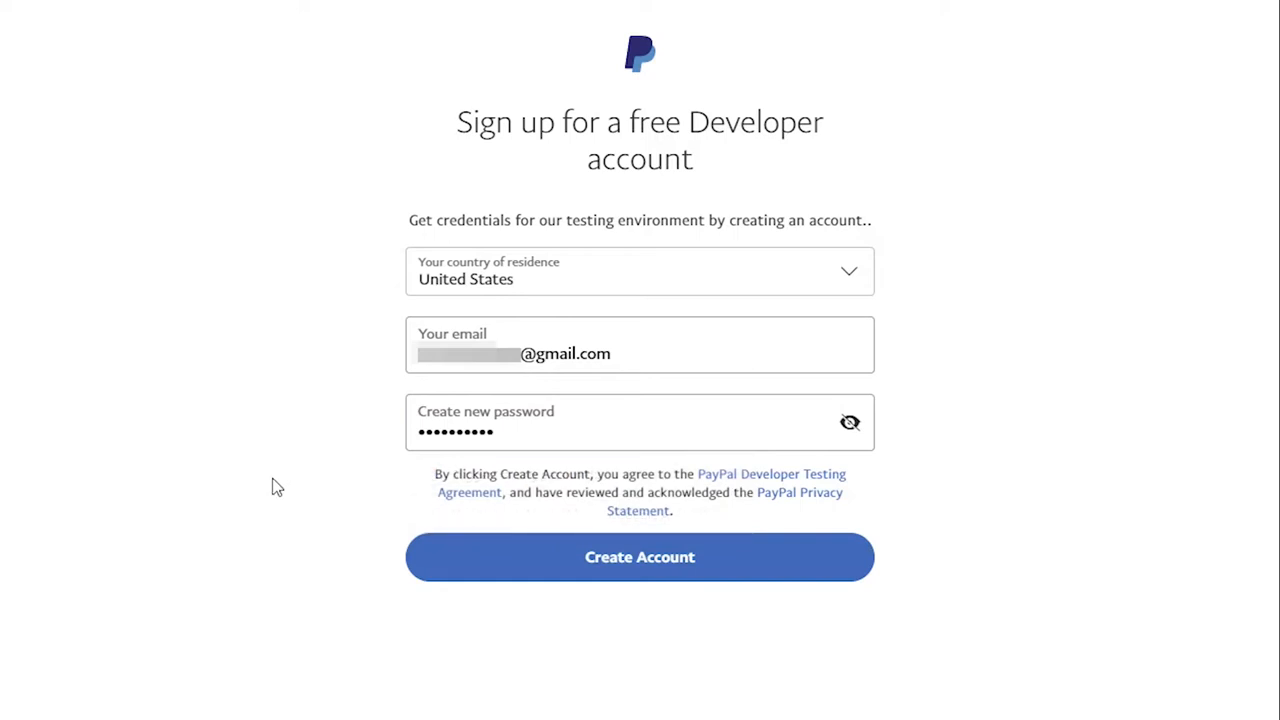
click(639, 557)
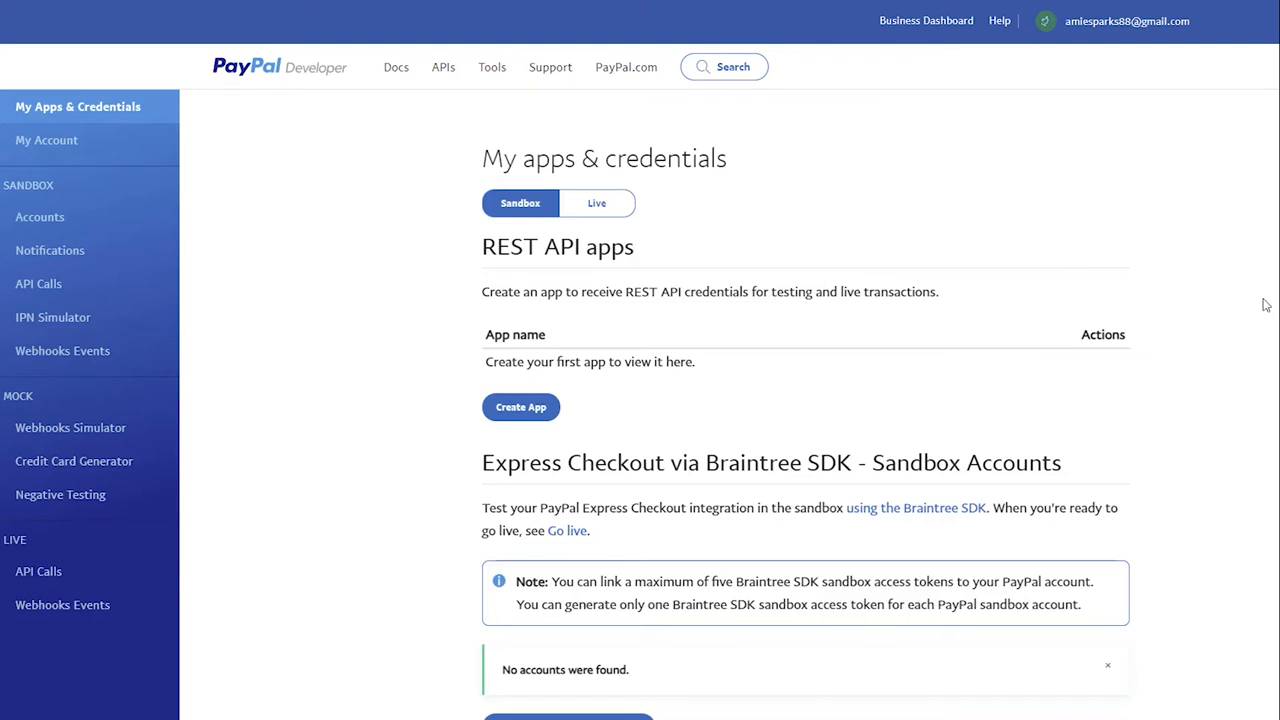
- Under Live, upgrade the account by submitting contact details (Amie) and business address
click(596, 203)
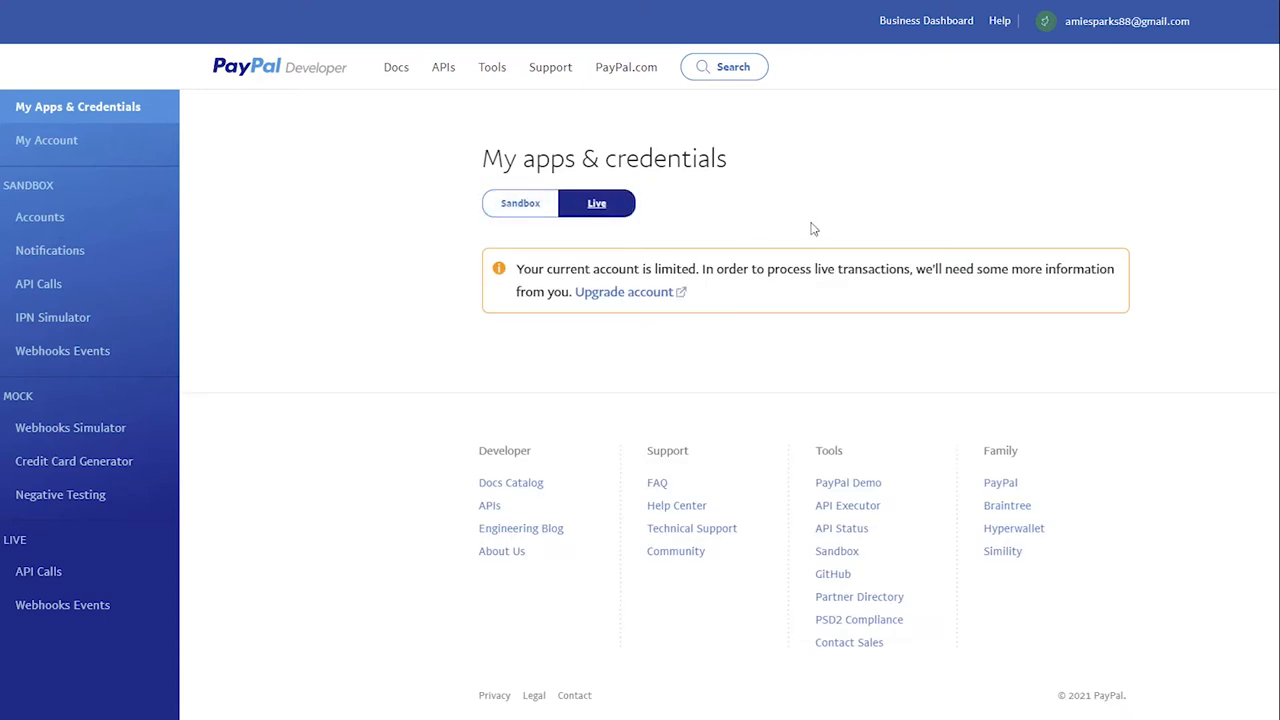
mouse_move(660, 299)
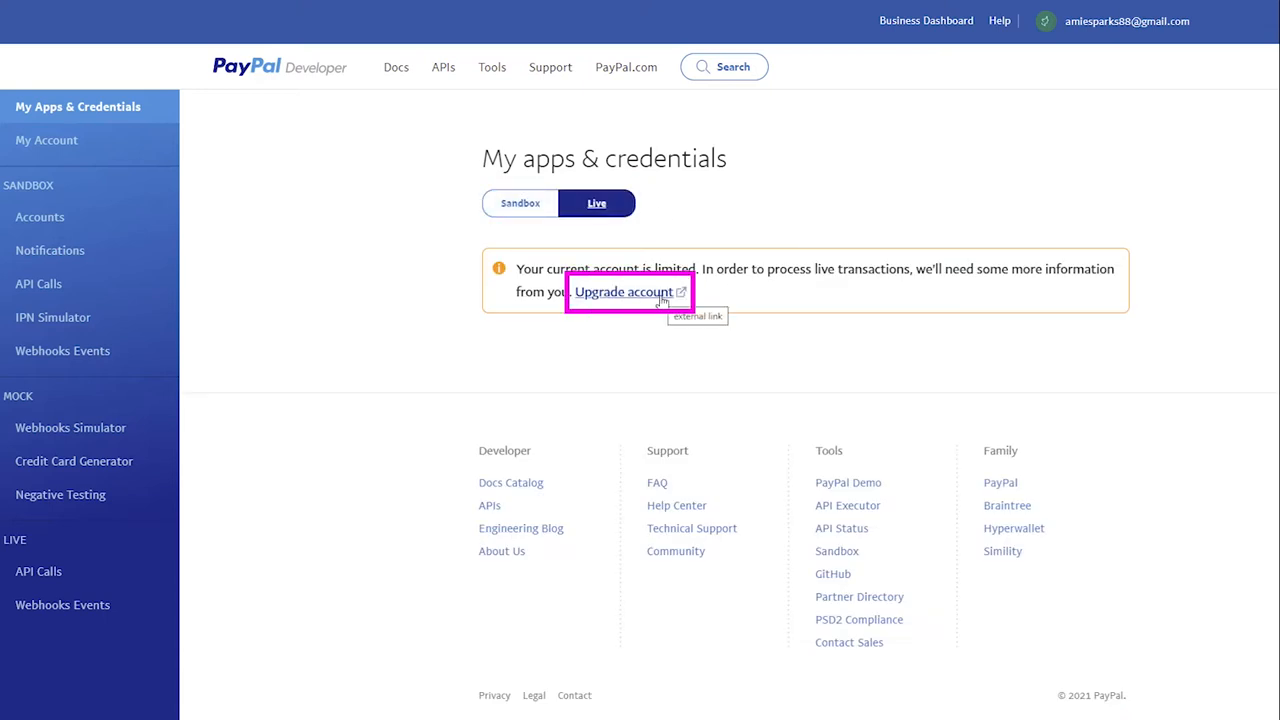
click(623, 291)
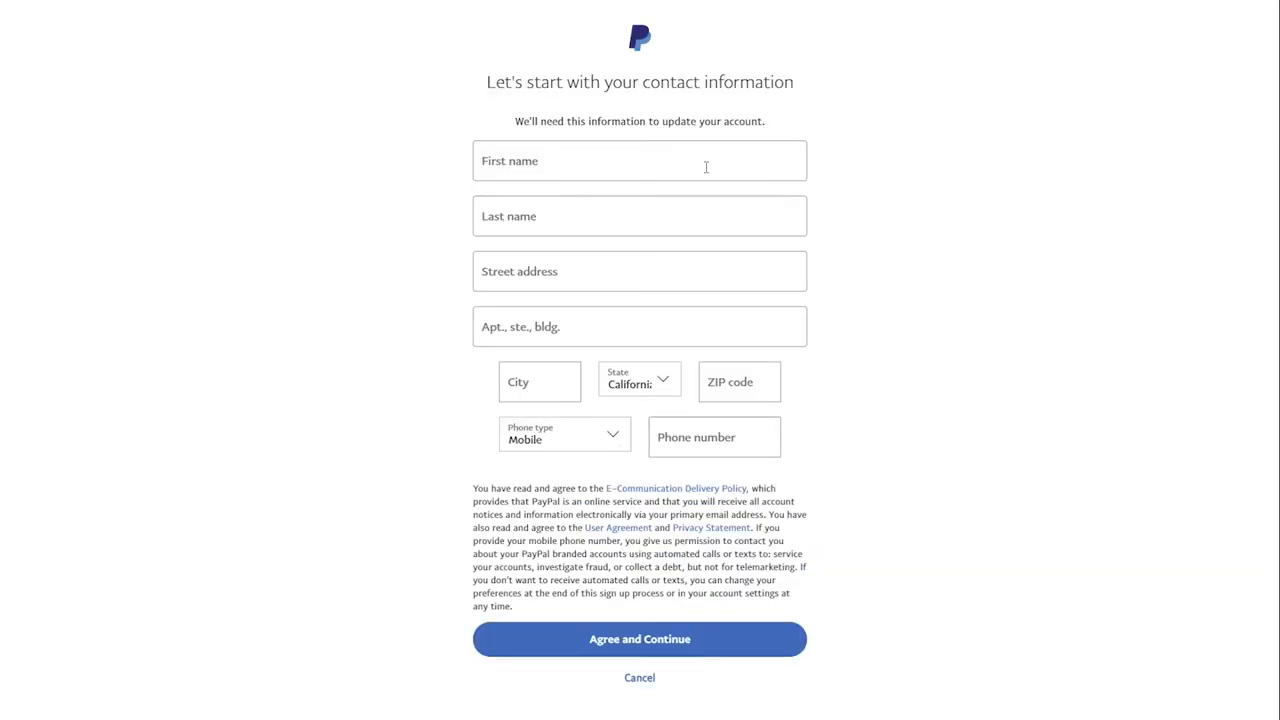
text(Amie)
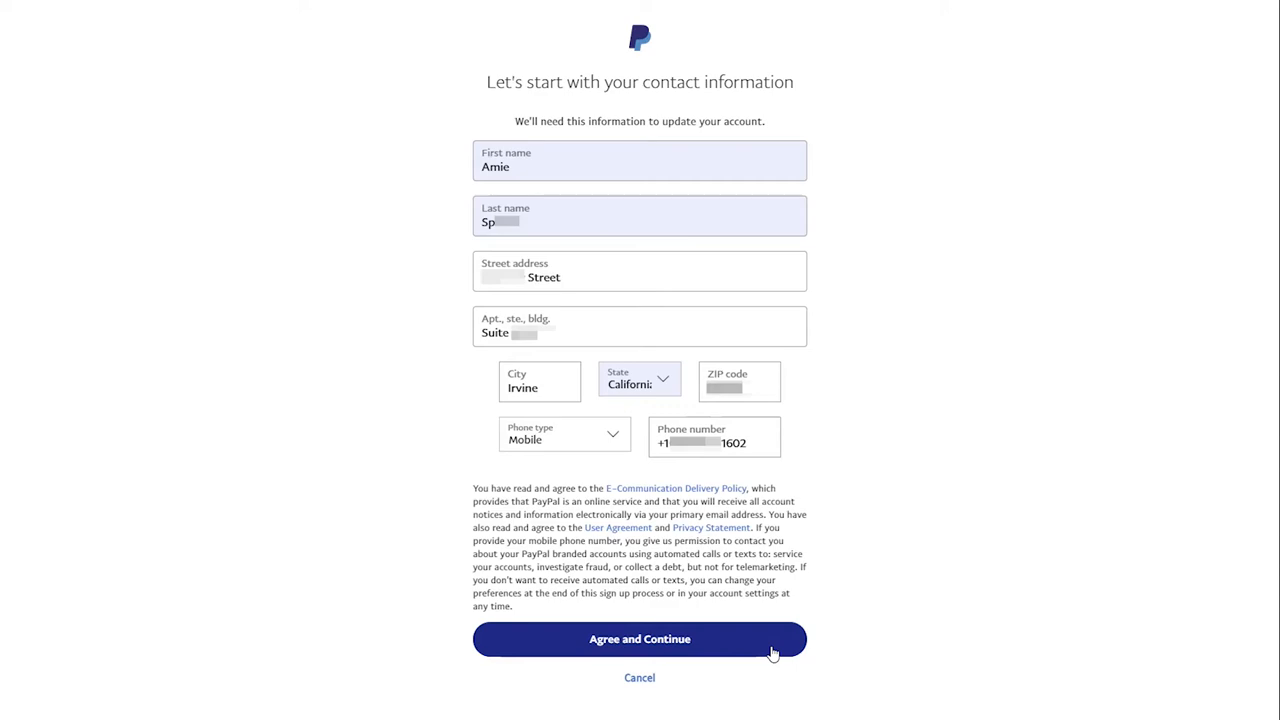
click(639, 639)
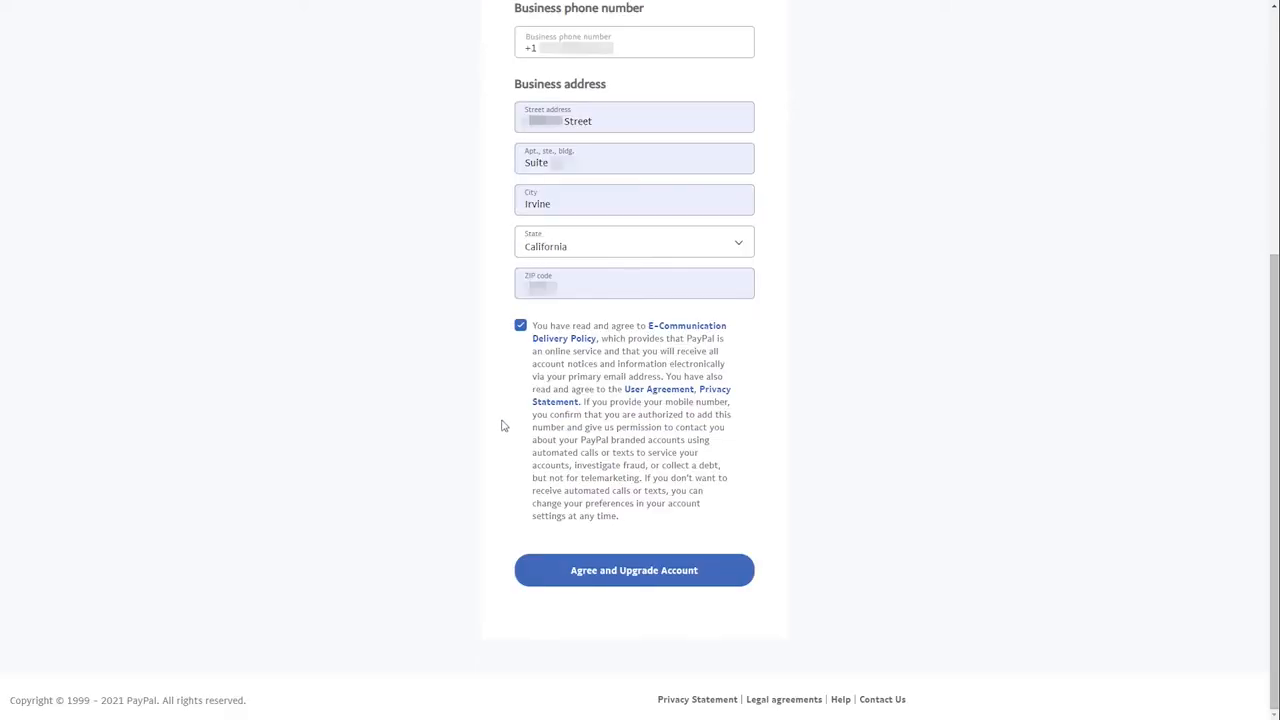
click(634, 570)
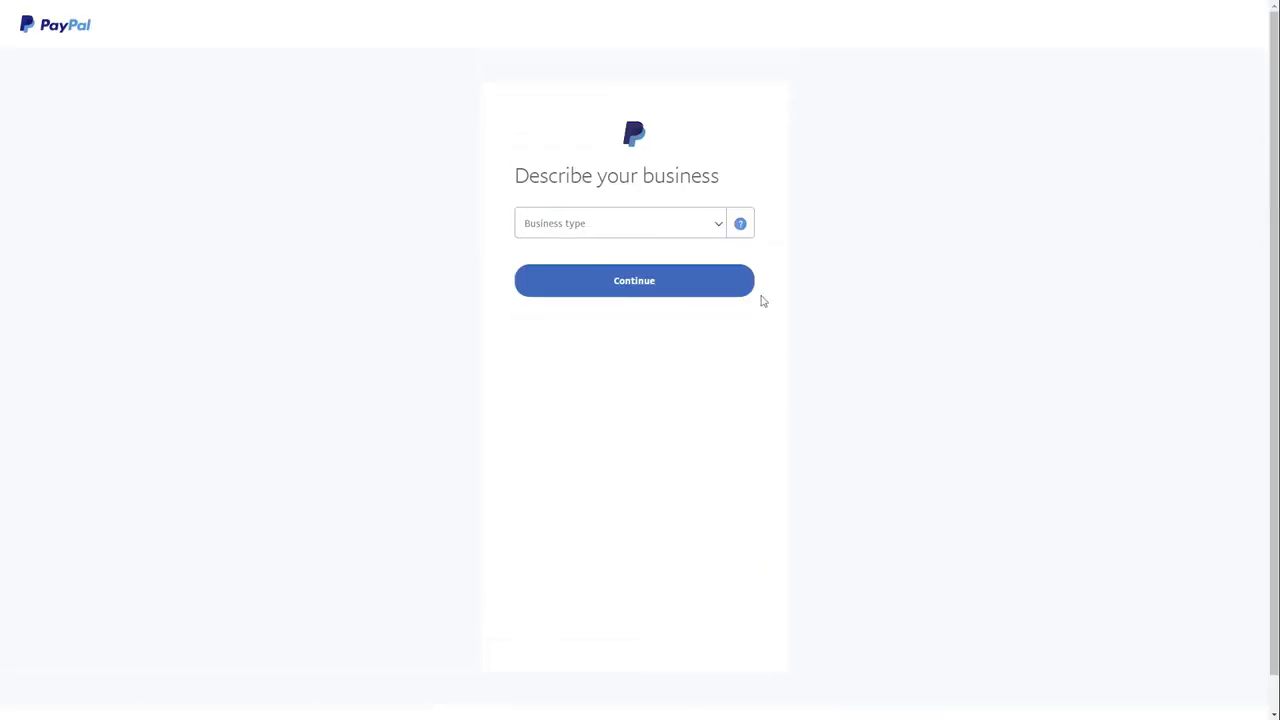
- Describe the business as Watch, Clock and Jewelry Repair and submit verification details
click(620, 223)
text(wat)
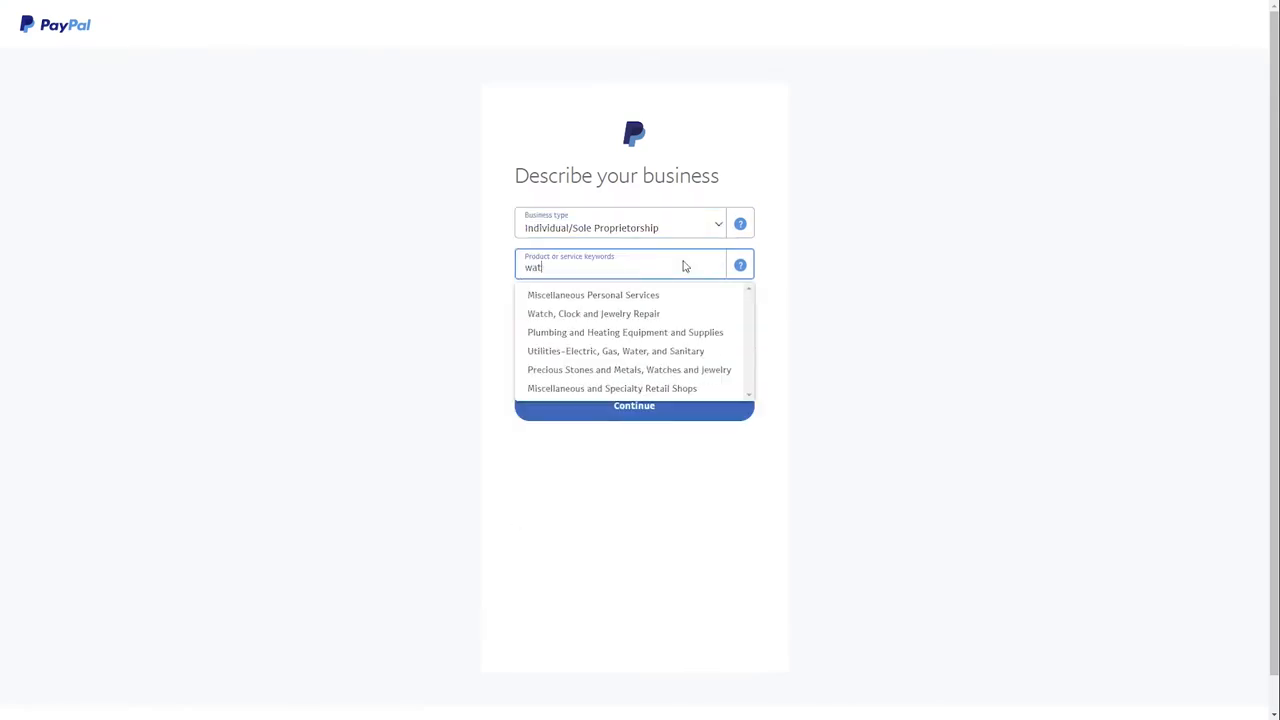
click(593, 313)
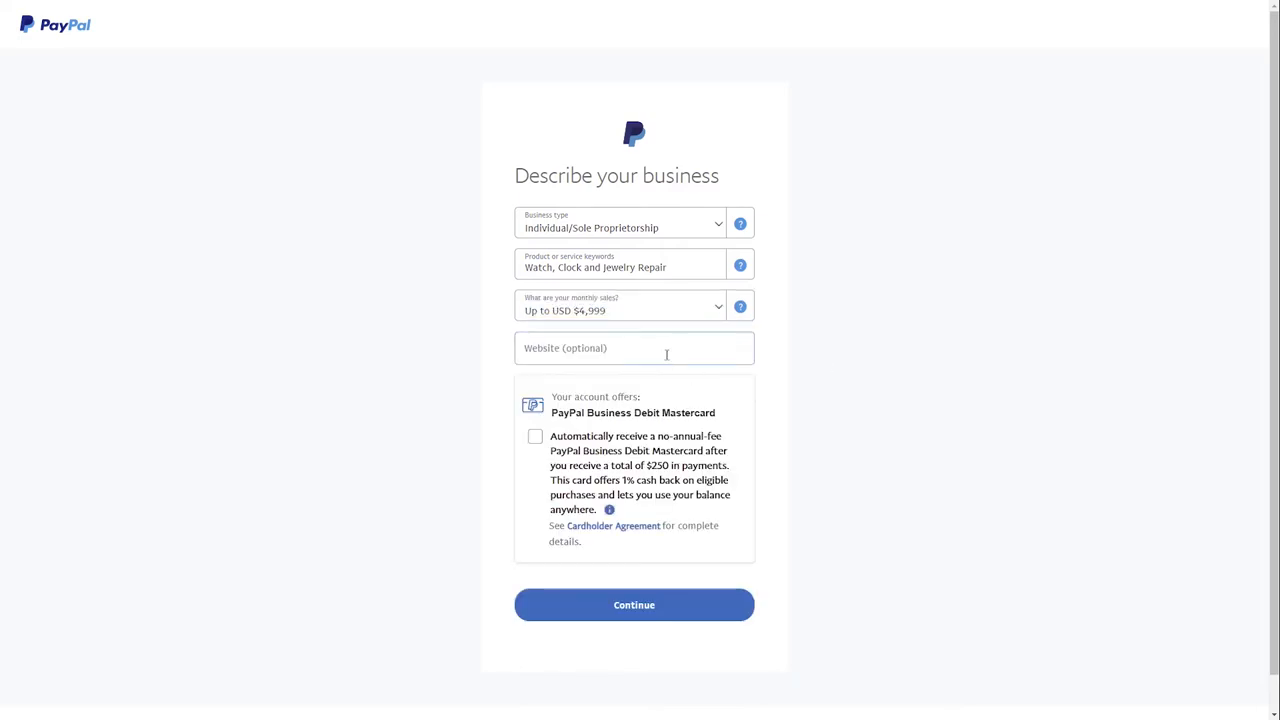
click(634, 604)
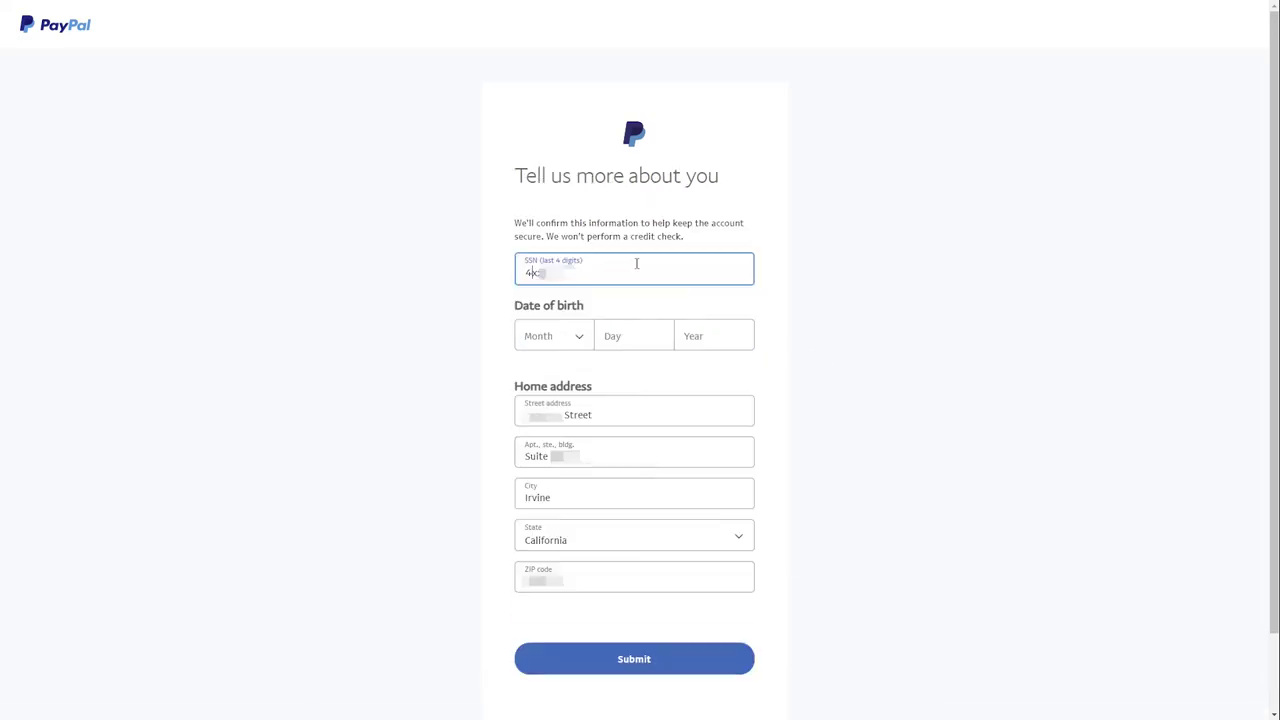
click(551, 335)
text(1988)
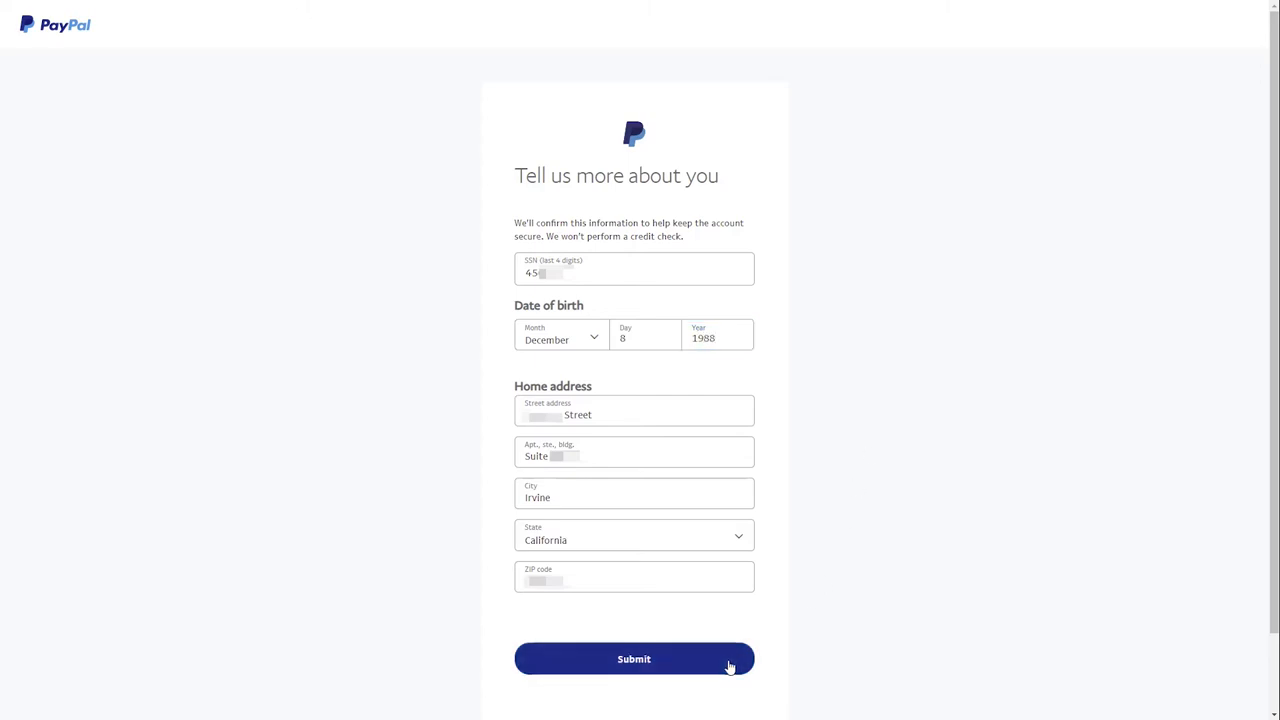
click(634, 658)
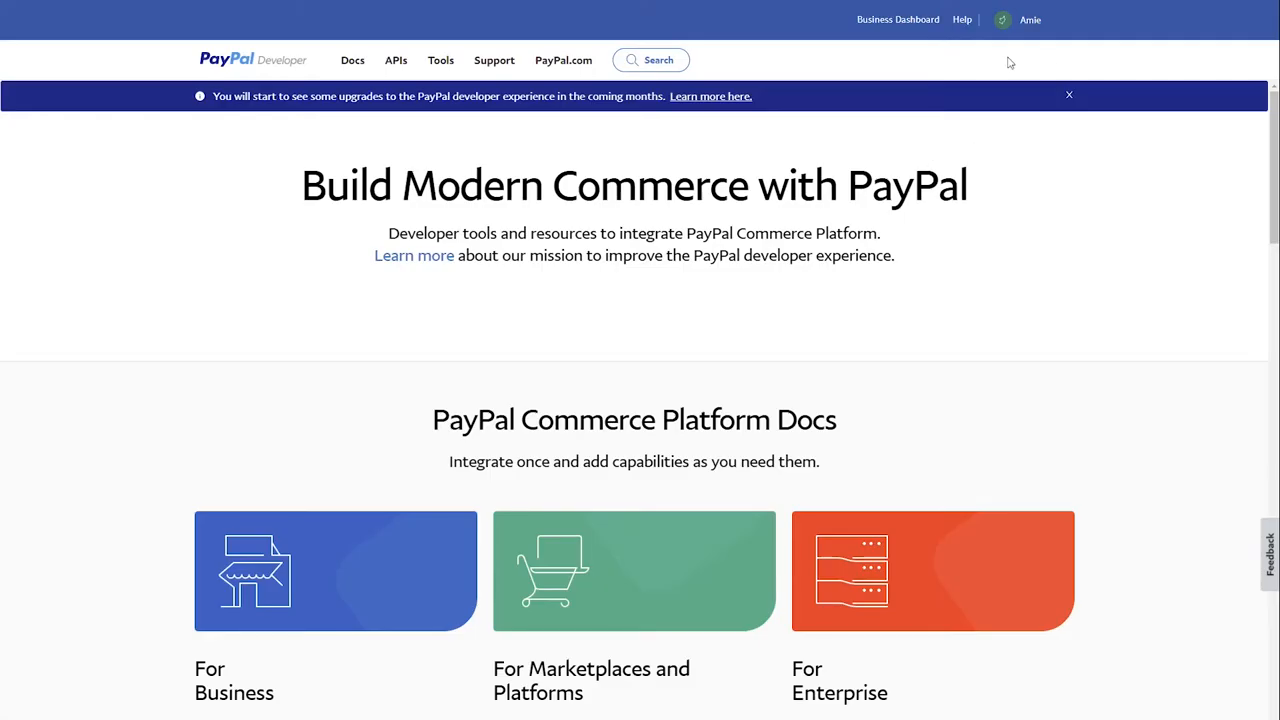
- Confirm the PayPal account email via Gmail and sign back into the developer dashboard
click(897, 19)
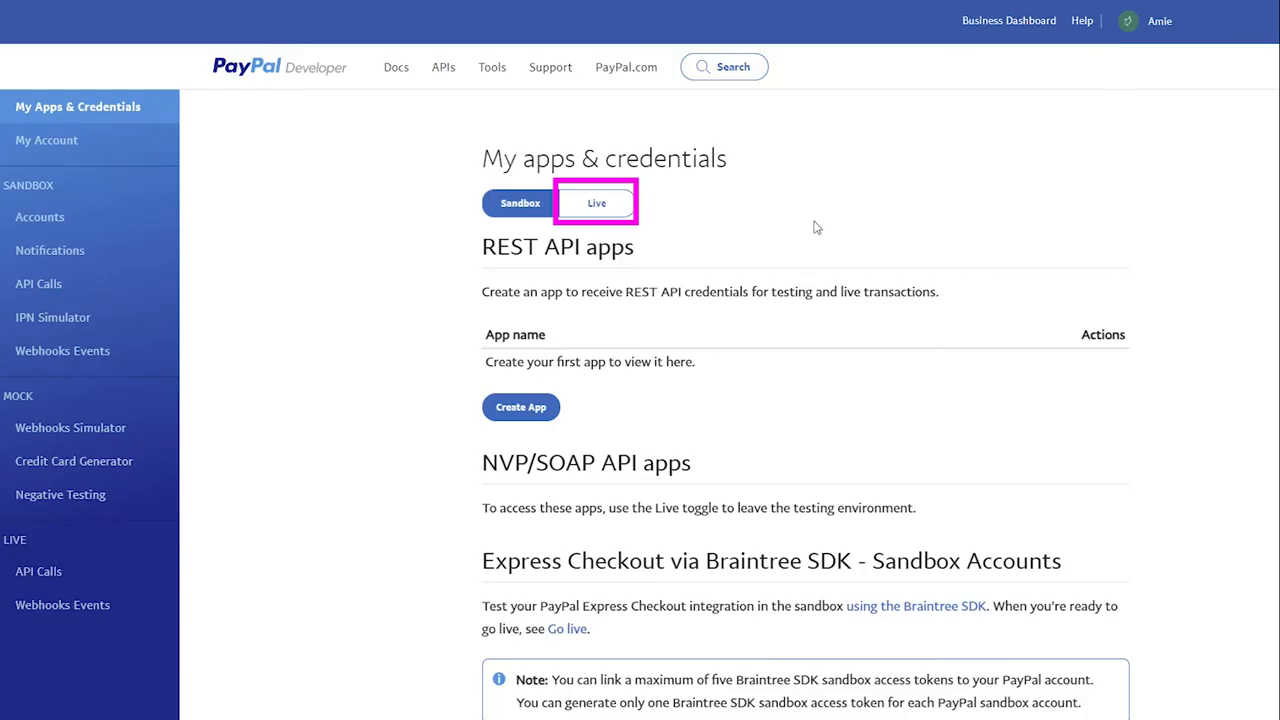
click(596, 203)
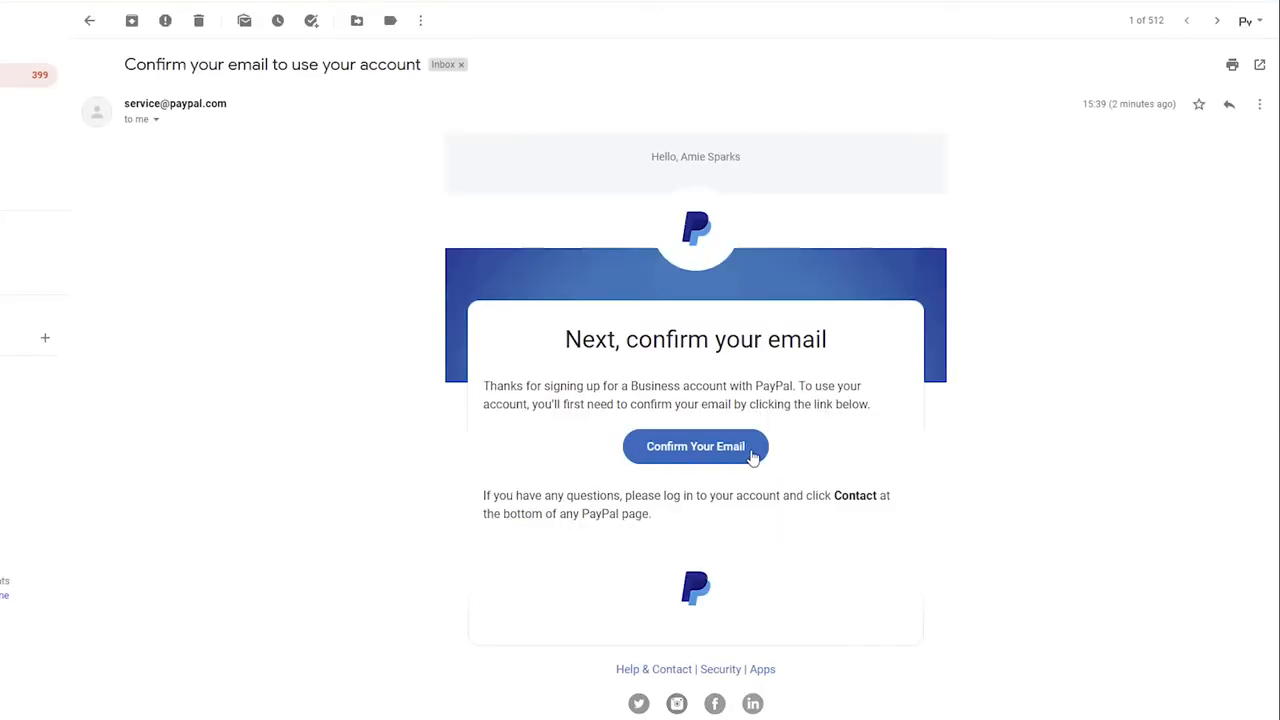
click(695, 446)
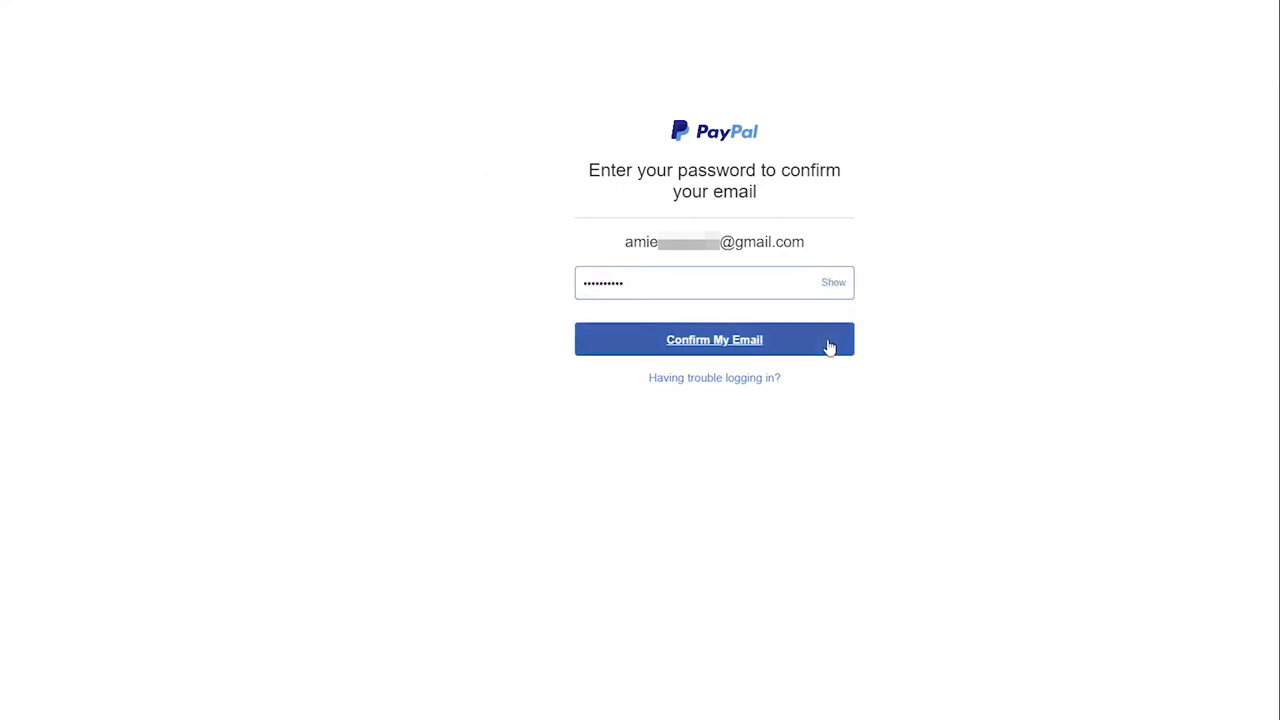
click(714, 339)
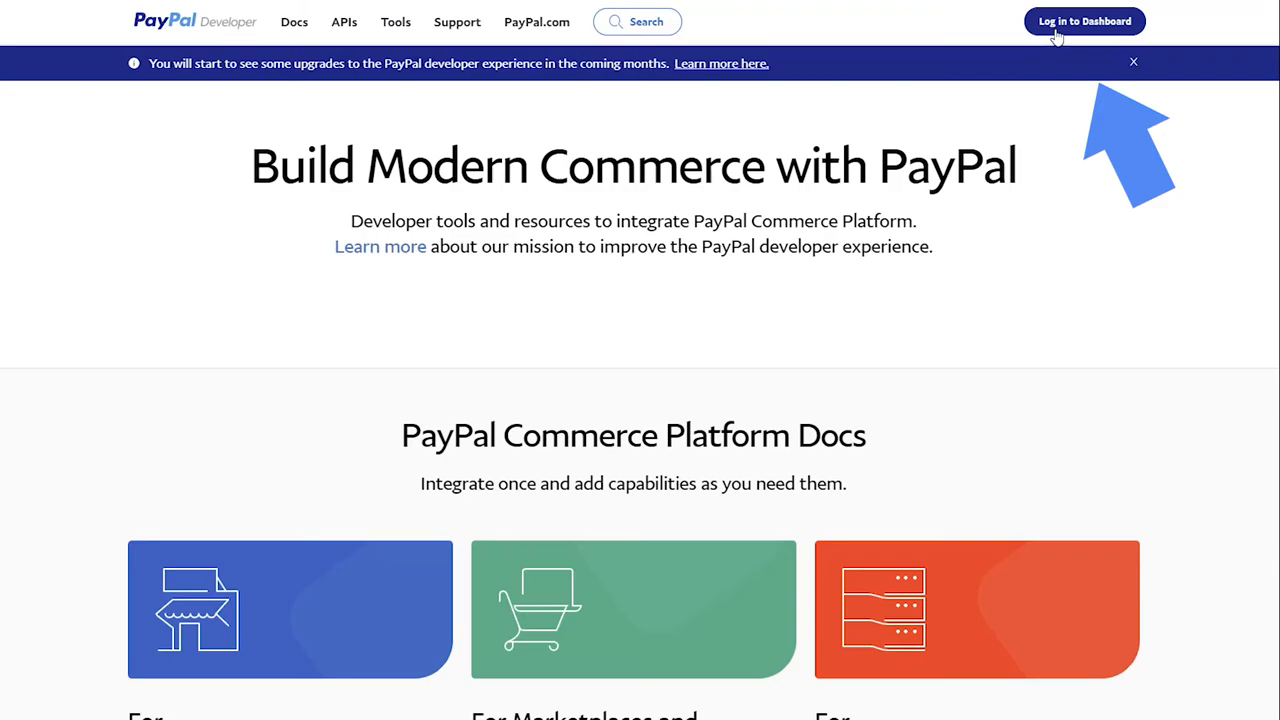
click(1084, 21)
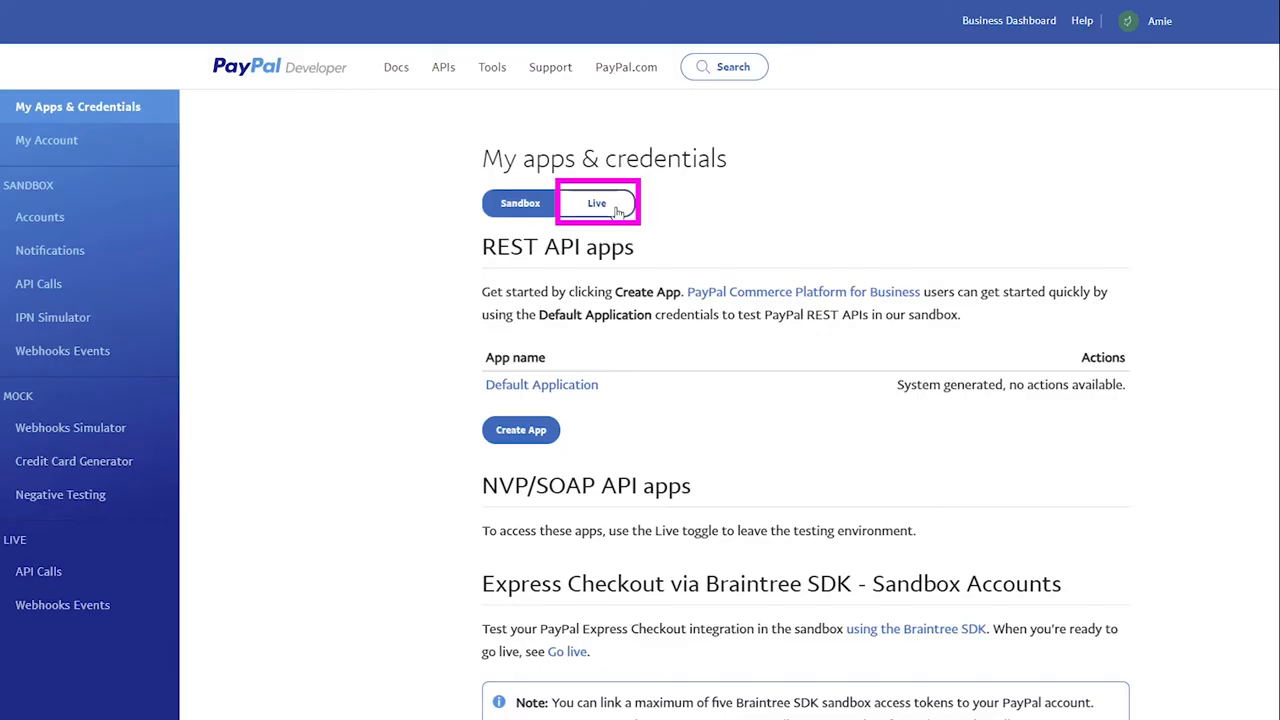
- Create a live REST API app and view its Client ID and Secret credentials
click(596, 203)
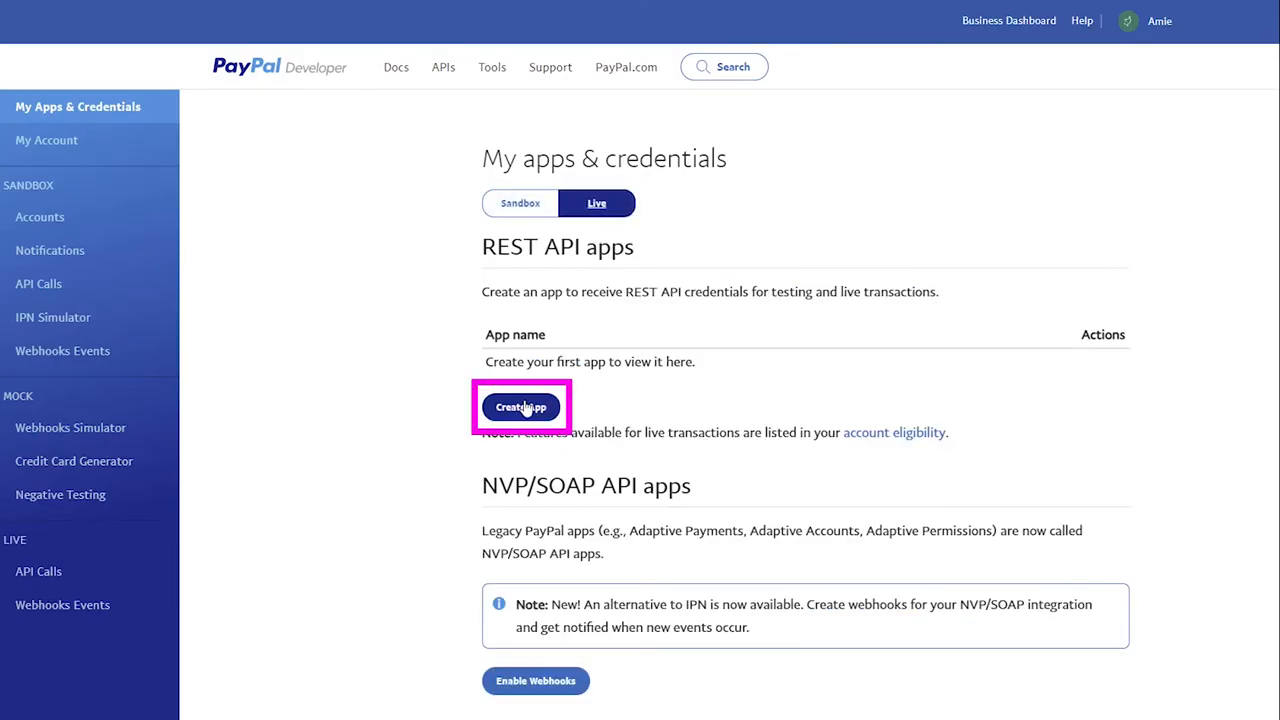
click(521, 407)
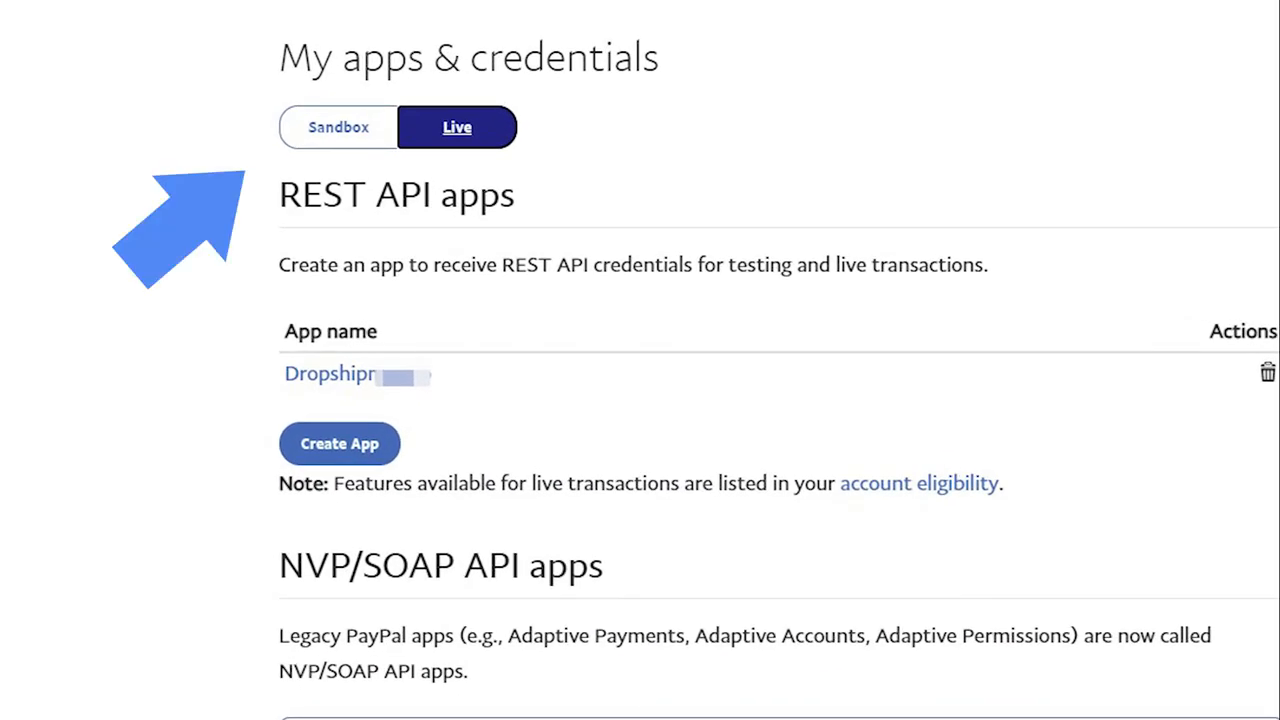
click(330, 373)
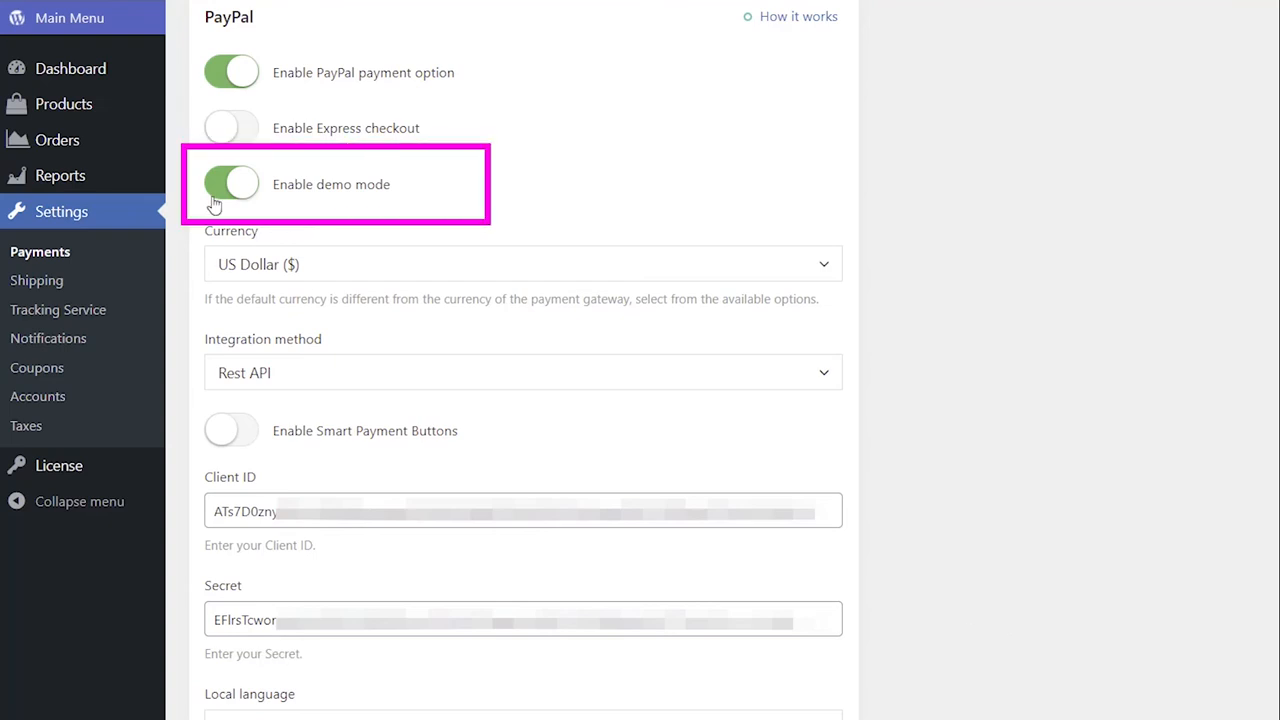
- Switch off Enable demo mode in Sellvia's PayPal payment settings
click(231, 184)
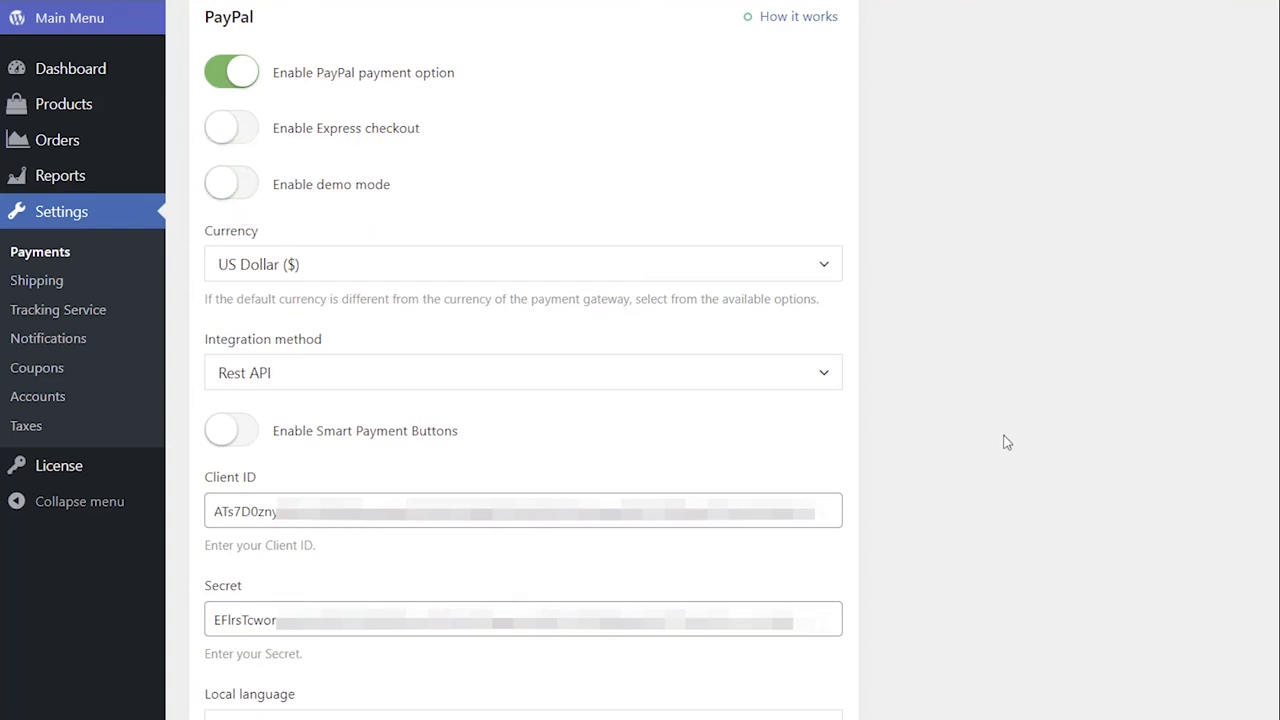
scroll(down, 3)
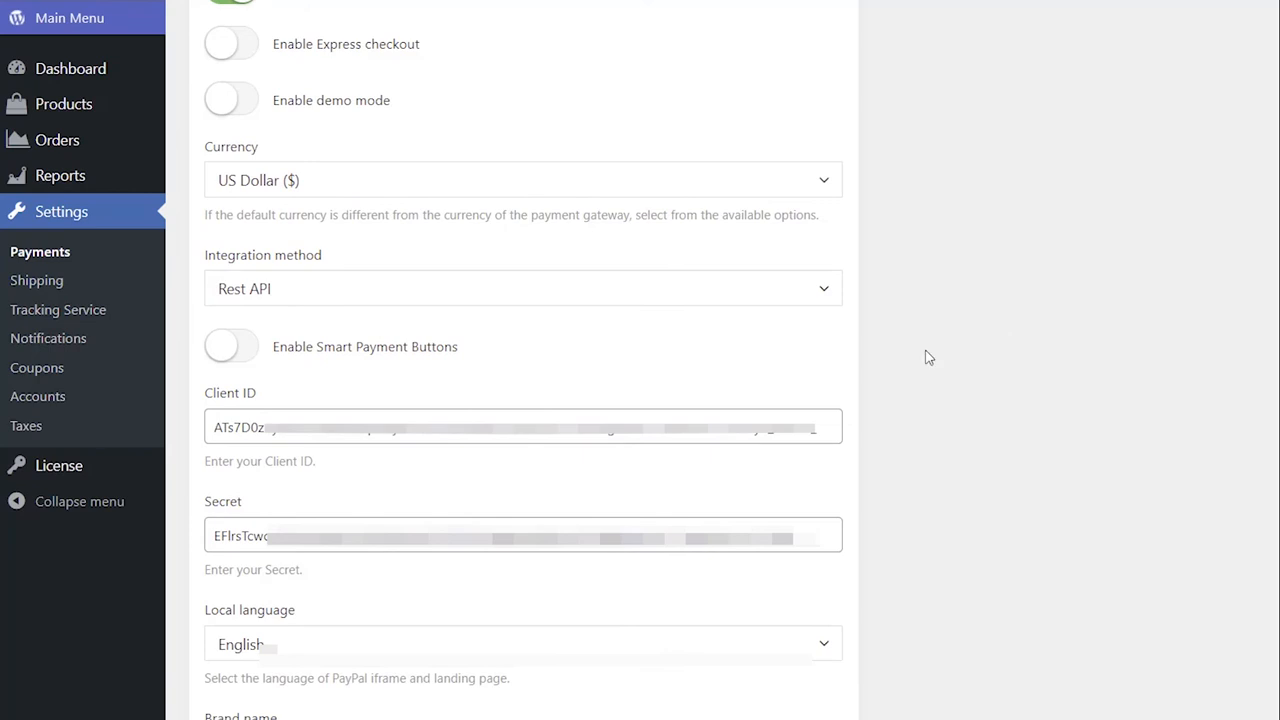
click(231, 346)
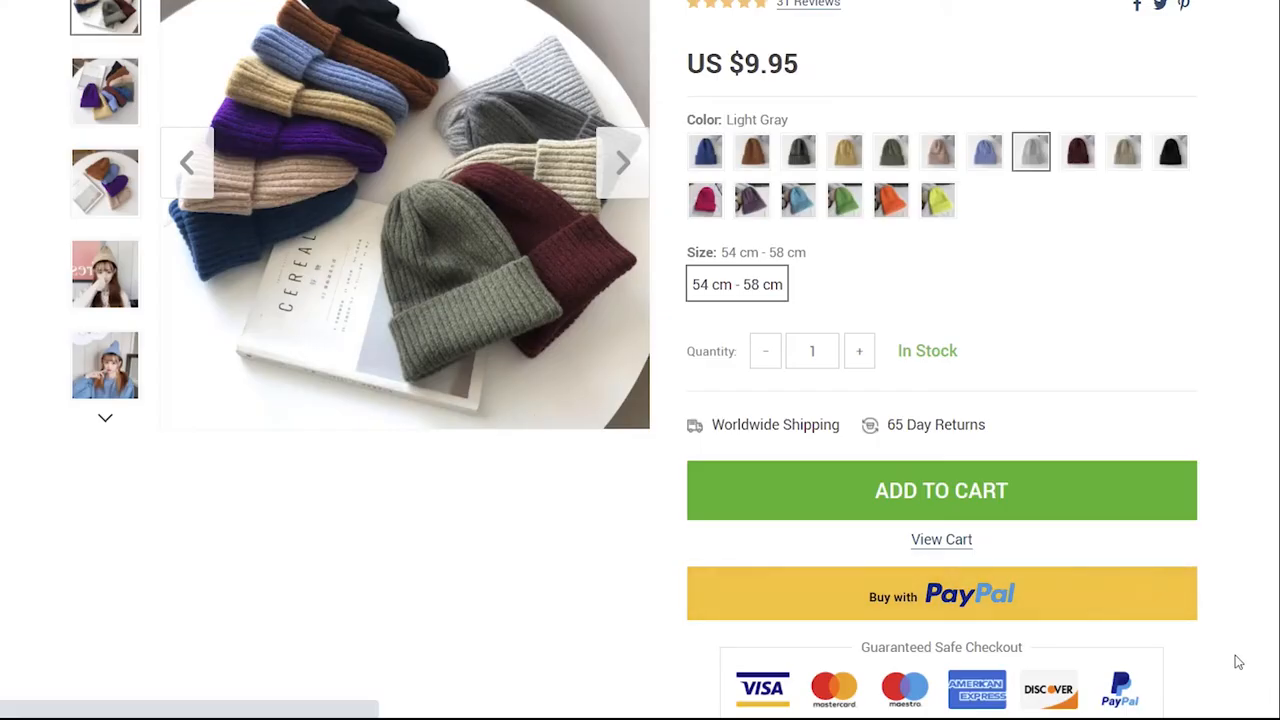
- Switch on the Enable Smart Payment Buttons toggle for PayPal in Sellvia
click(941, 593)
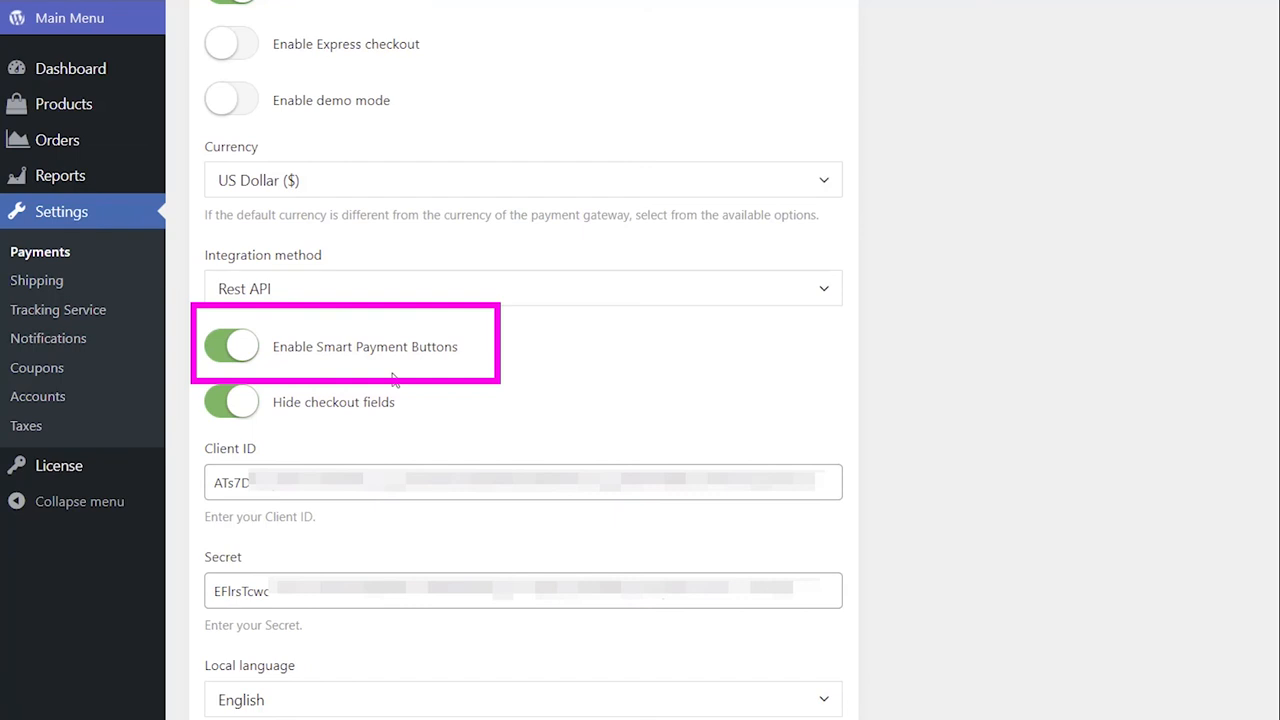
click(231, 401)
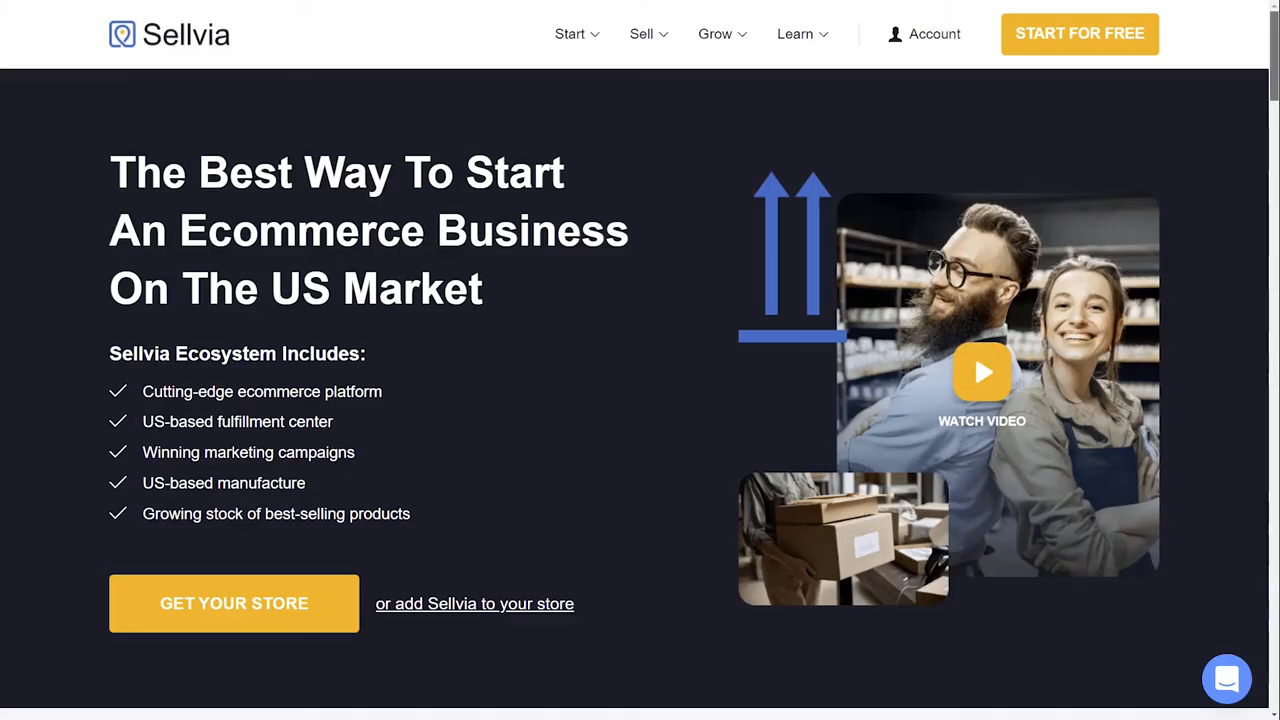
- Go to Help Center under Company in the sellvia.com footer
scroll(down, 3)
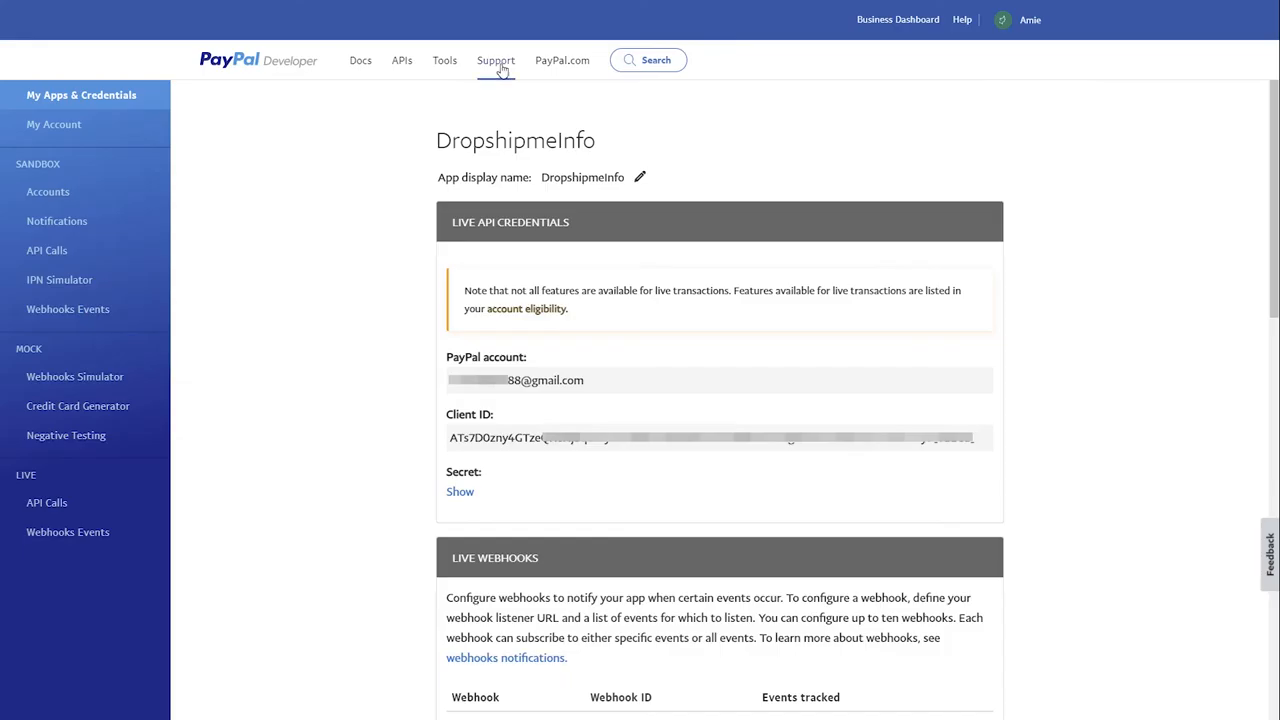
click(495, 60)
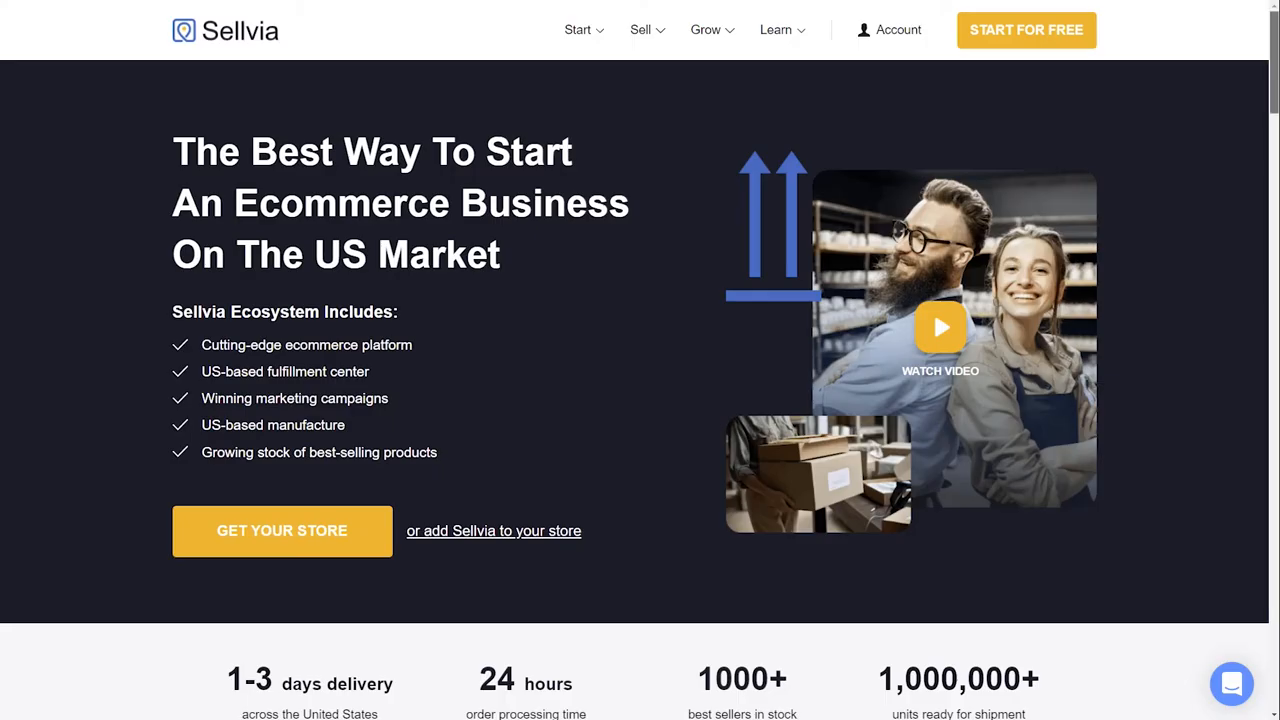
scroll(down, 3)
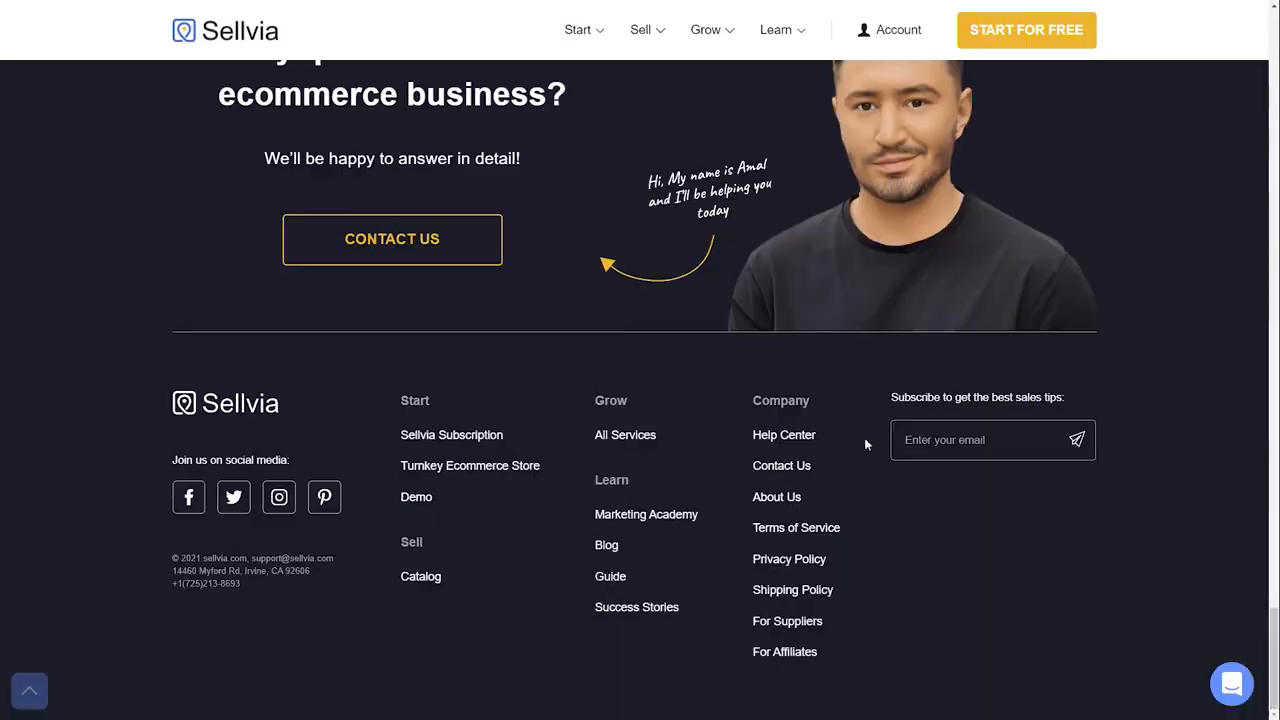
click(784, 435)
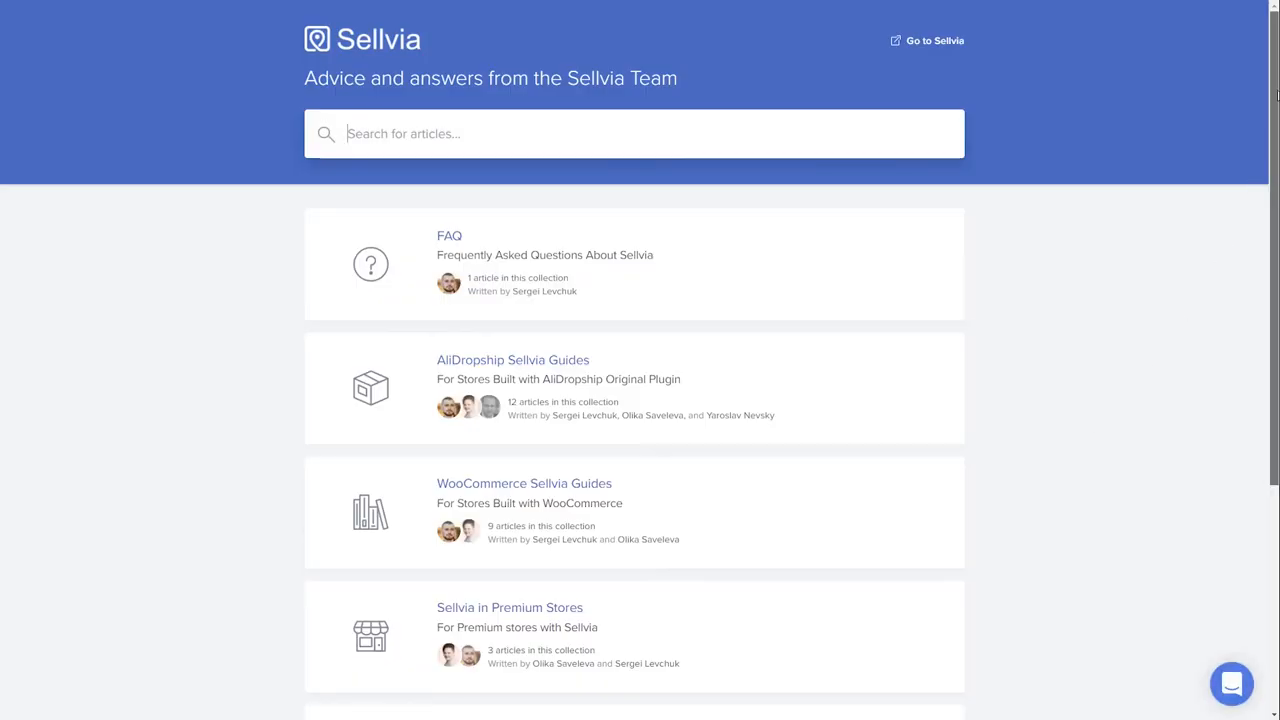